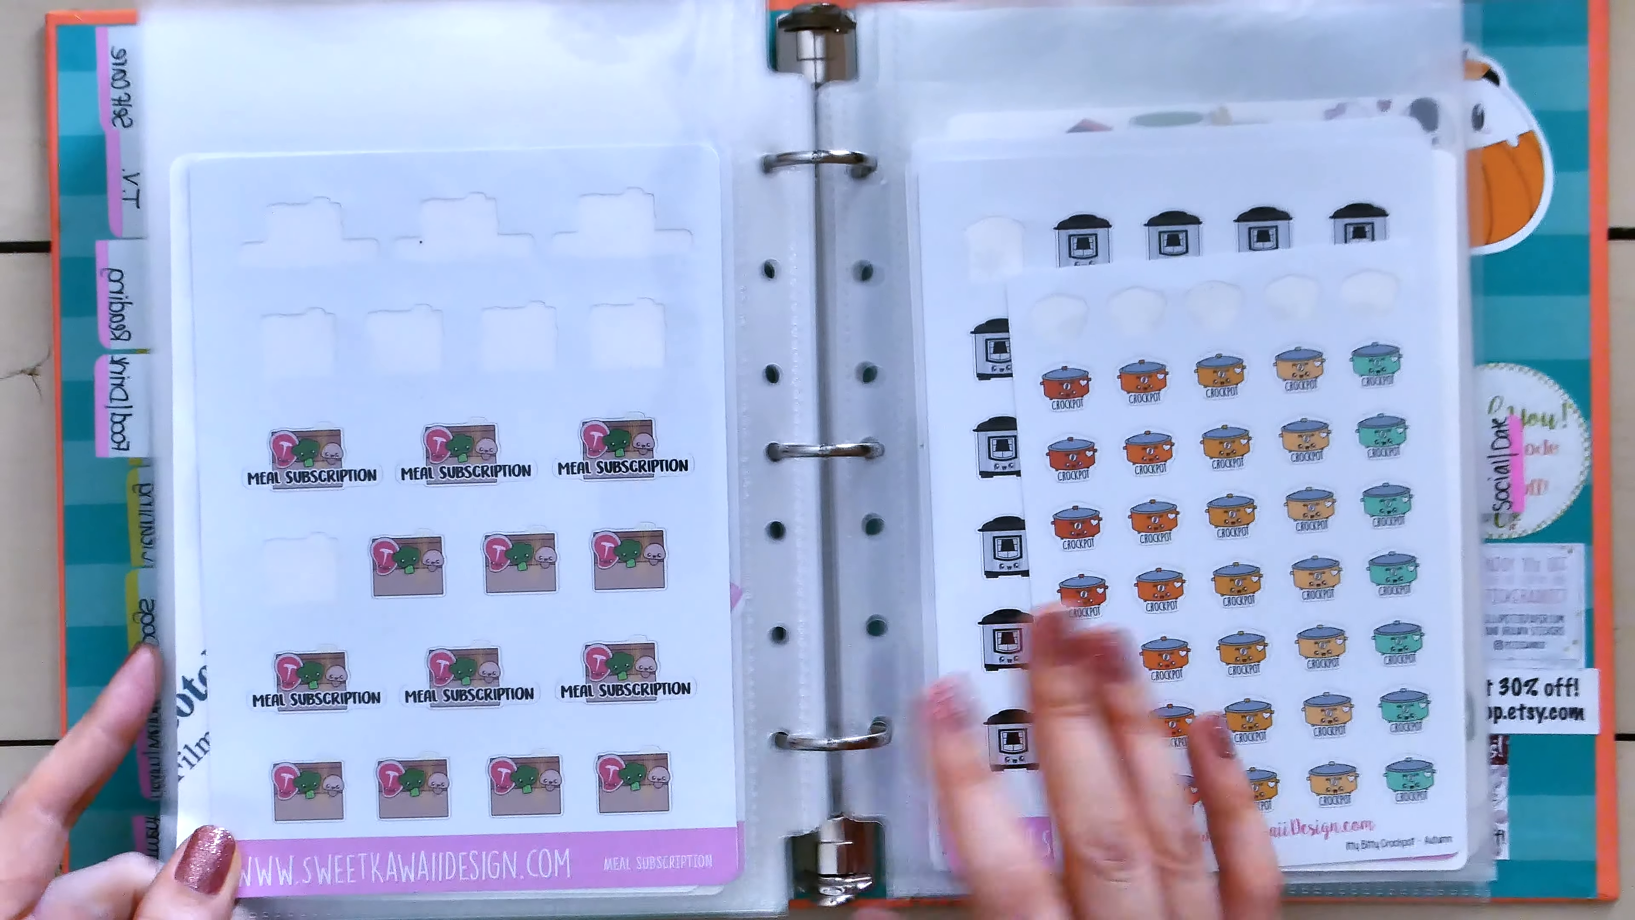
mouse_move(1095, 678)
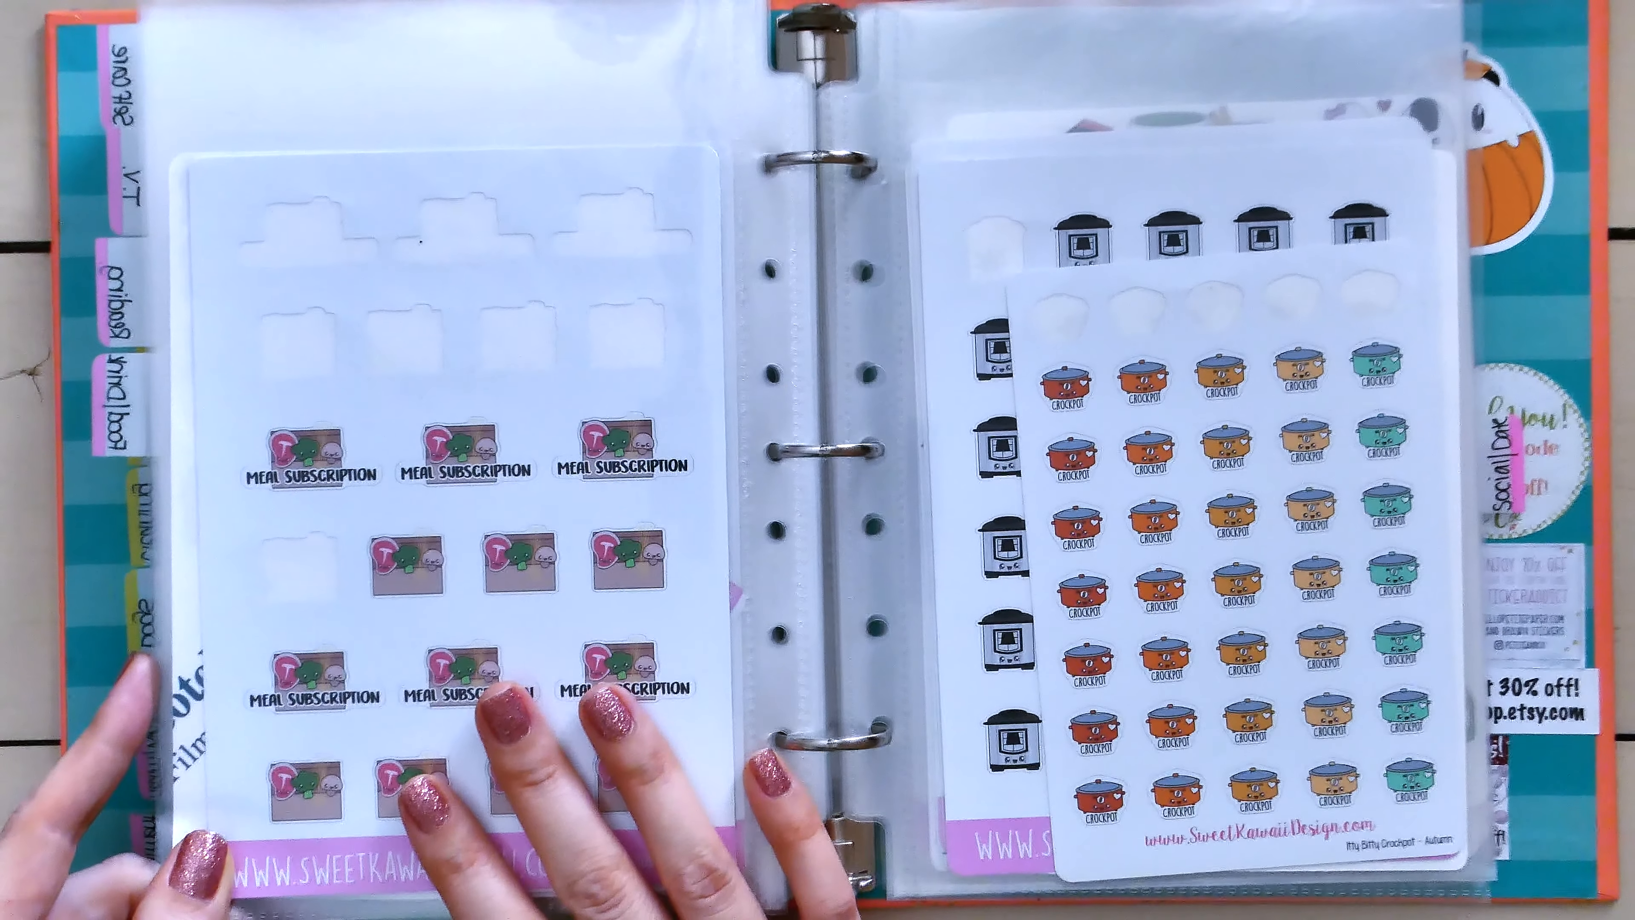